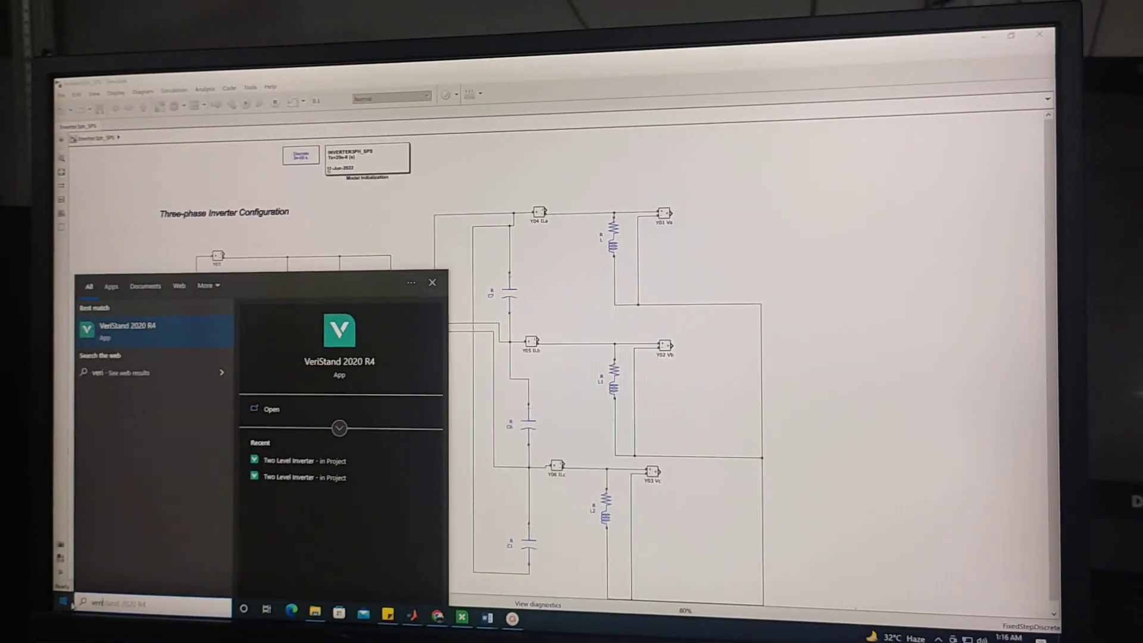
- Launch VeriStand 2020 R4 with the recent Two Level Inverter project from the Start menu
click(128, 326)
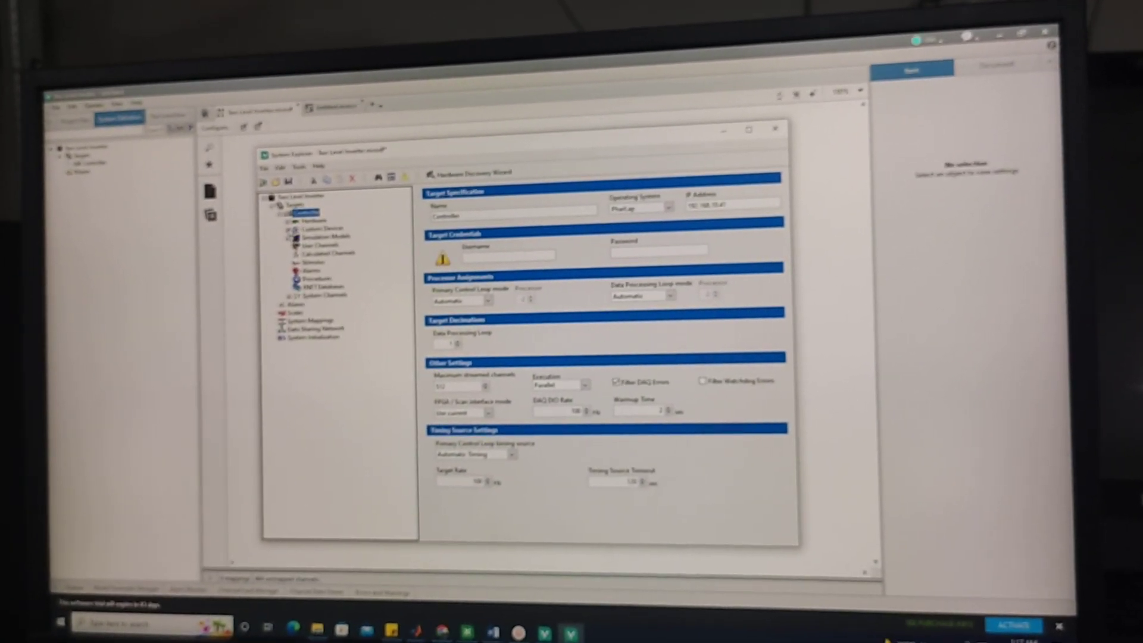
- Show the Power Electronics Add-On custom device page under Custom Devices
click(365, 233)
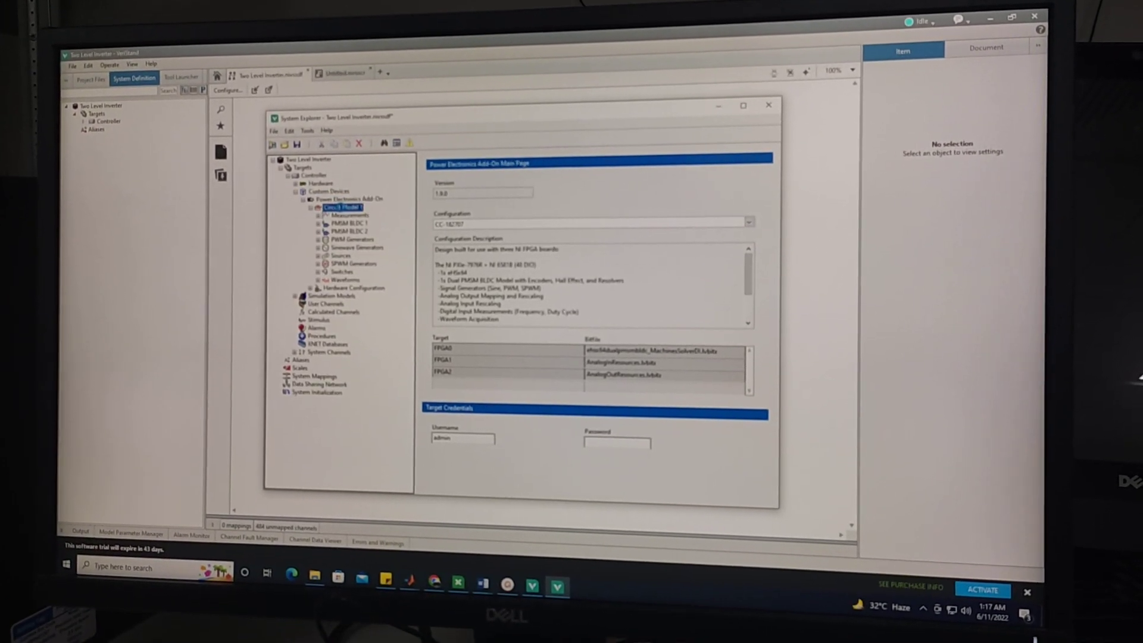
- View Circuit Model 1 with the inverter3ph_SPS model file and 2.15E-7 s timestep
click(335, 208)
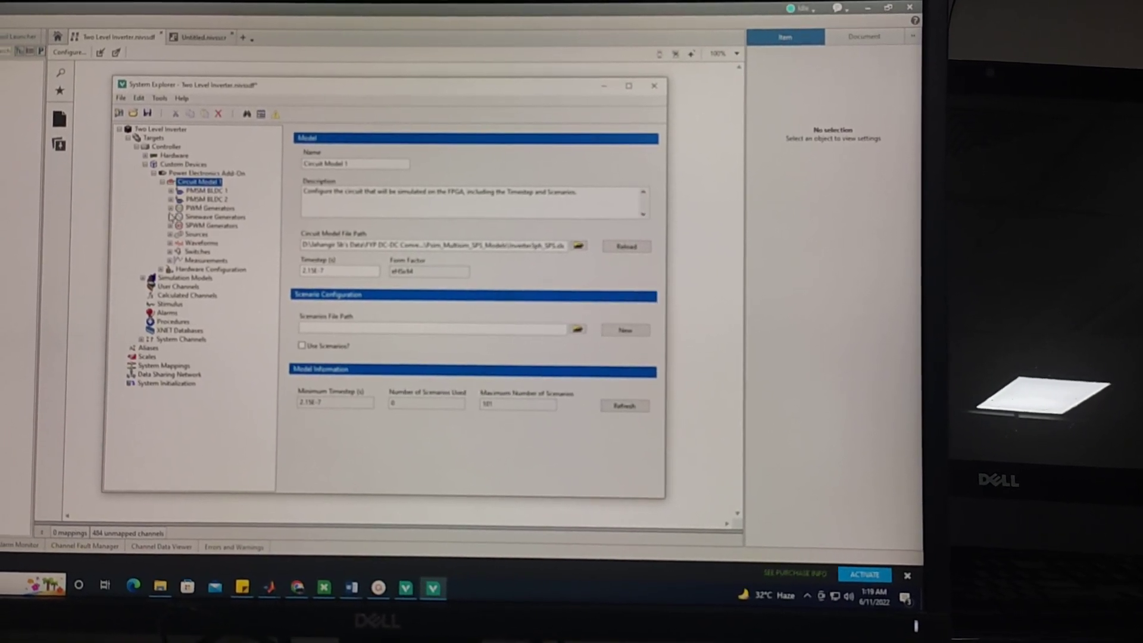
- Check voltage sources U01 and U02 at 110 V defaults, then view the SPWM Generators settings
click(198, 233)
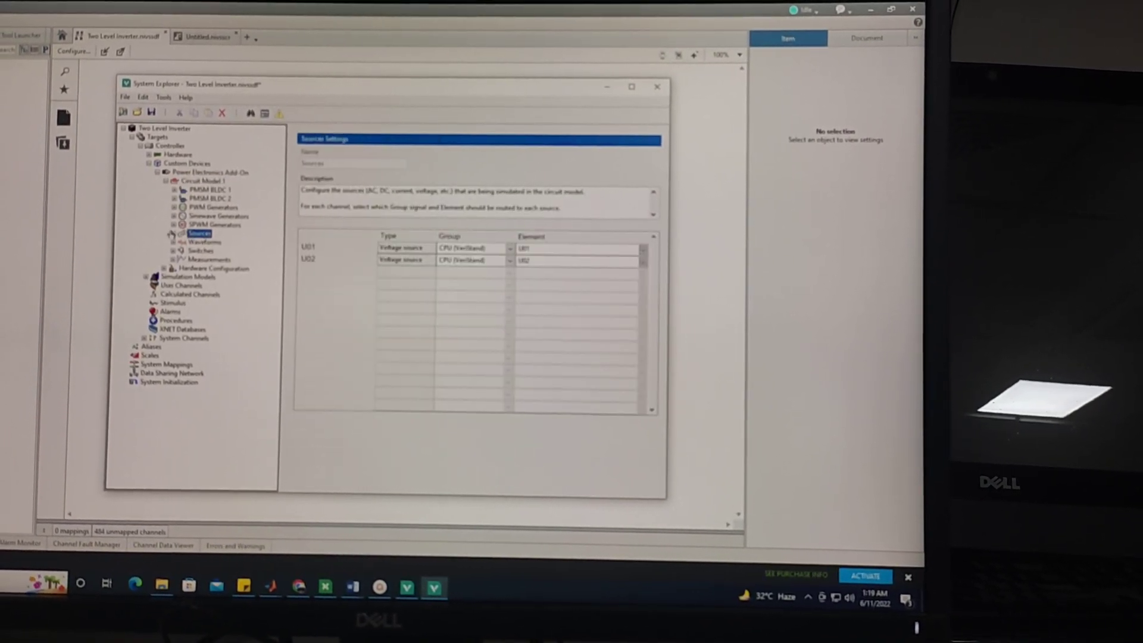
click(173, 234)
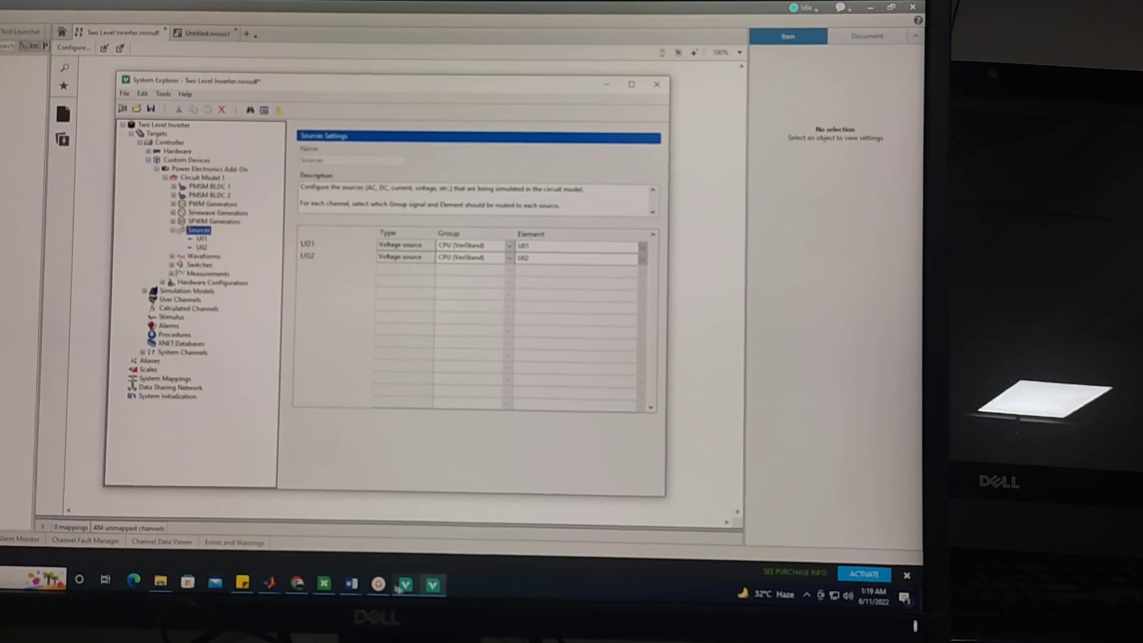
mouse_move(269, 581)
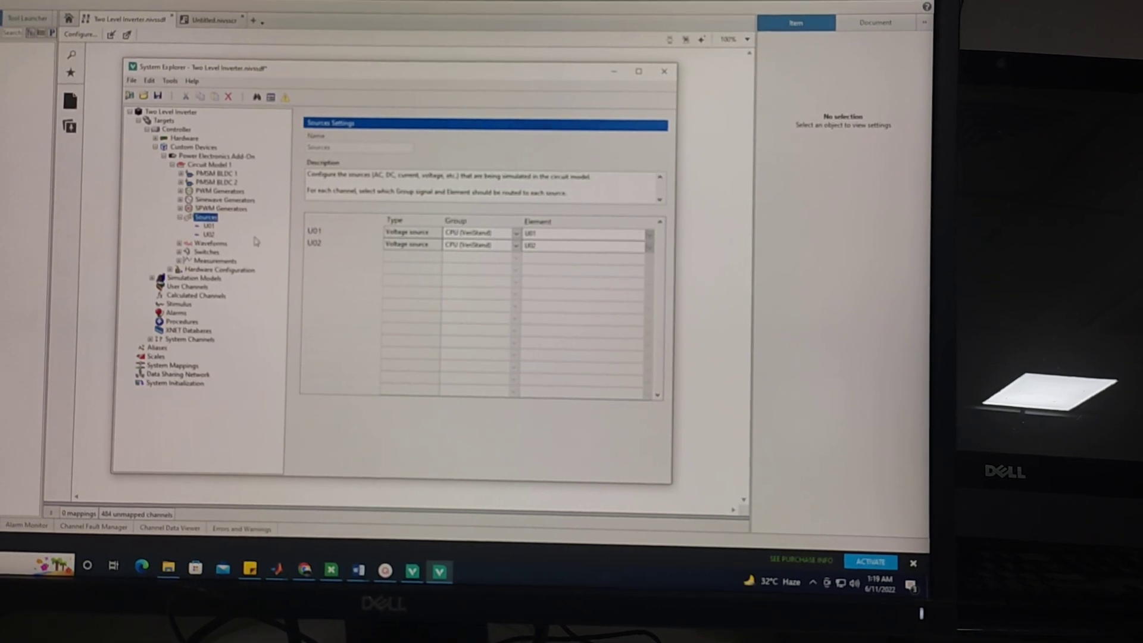
click(207, 225)
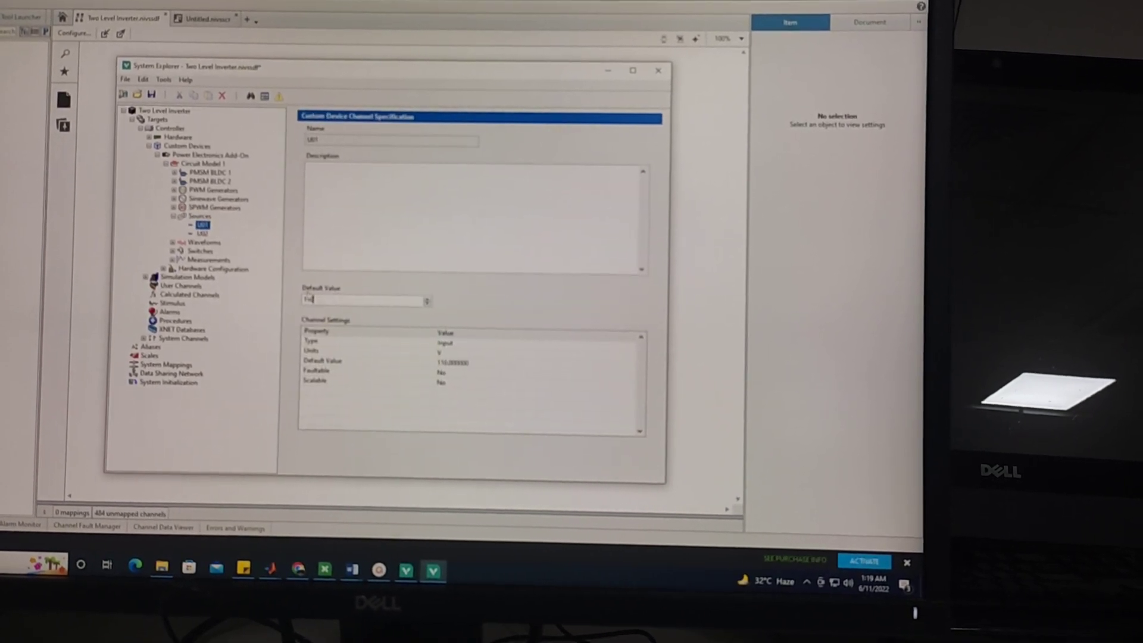
click(202, 227)
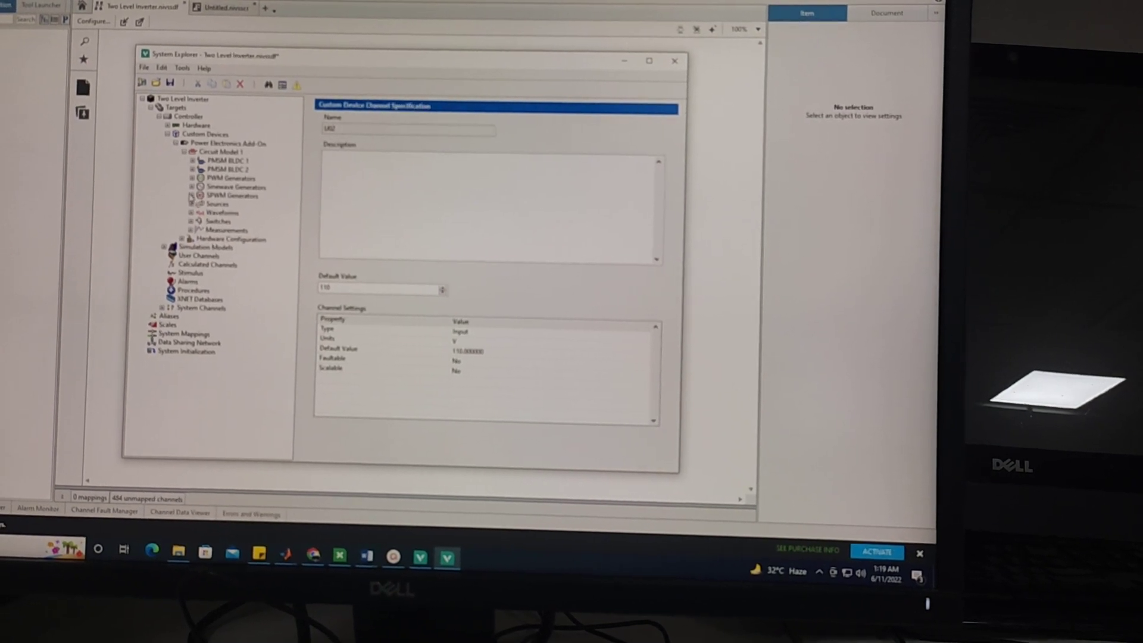
click(233, 198)
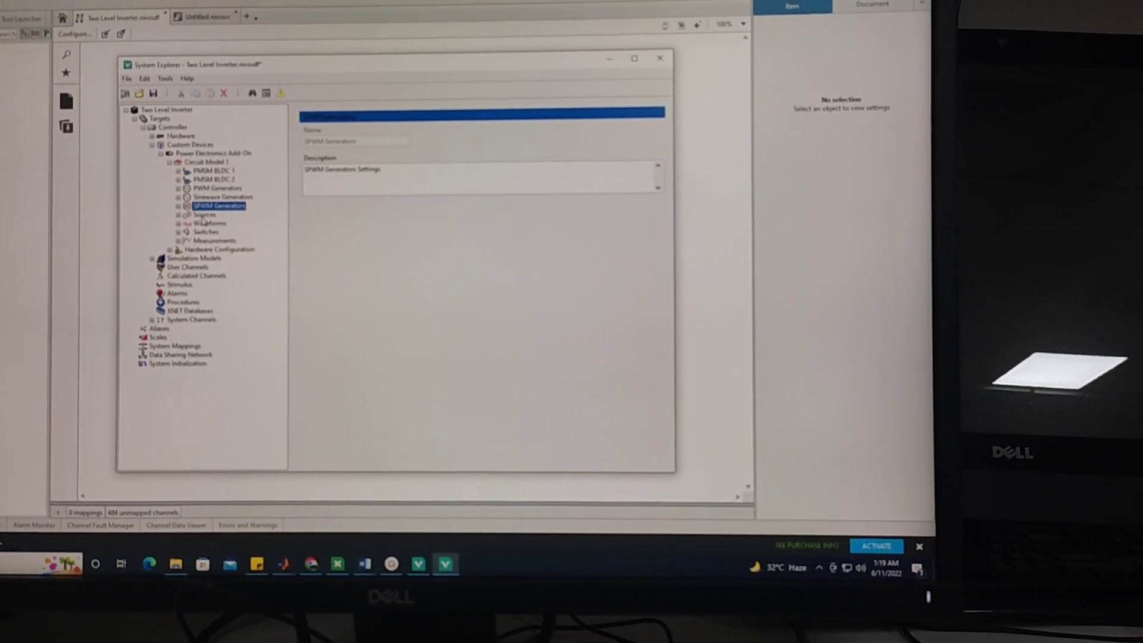
- Check switches SW01–SW06 and waveforms WVF00–WVF05, then reveal the SPWM Carrier channels
click(193, 231)
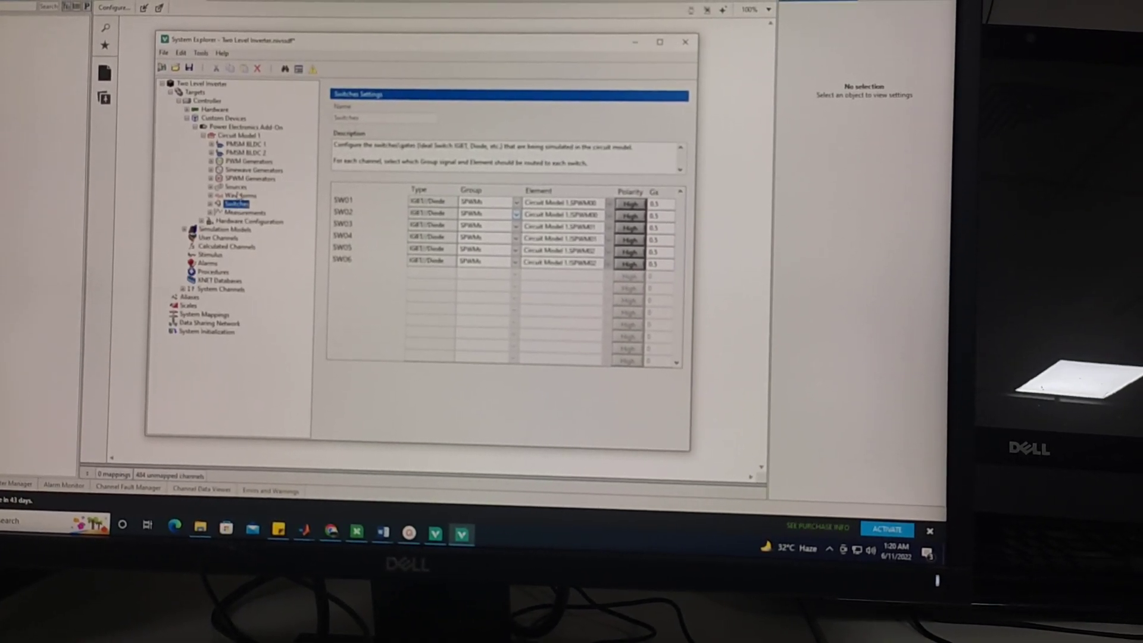
click(234, 192)
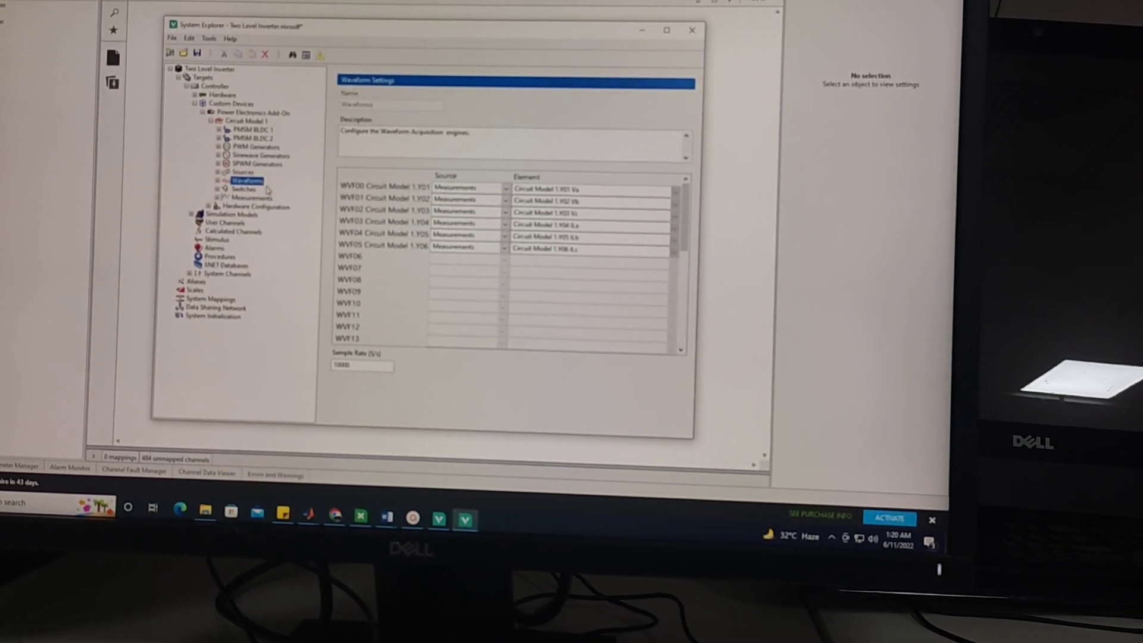
click(218, 164)
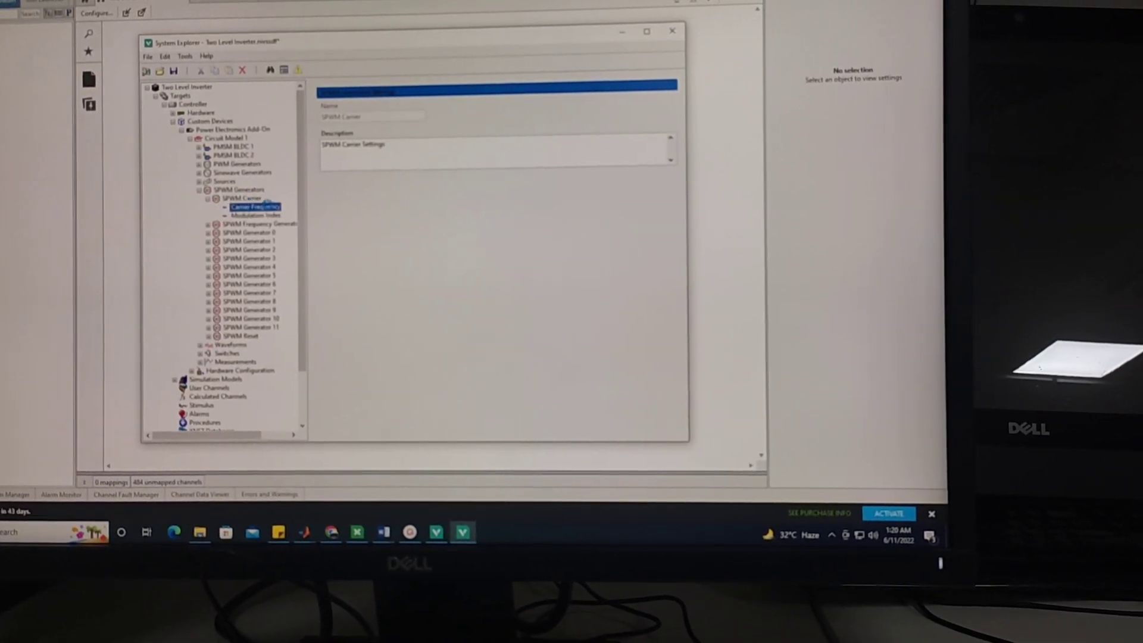
- Check the 5000 Hz carrier frequency, modulation index and SPWM Generator 0 frequency channels
click(256, 208)
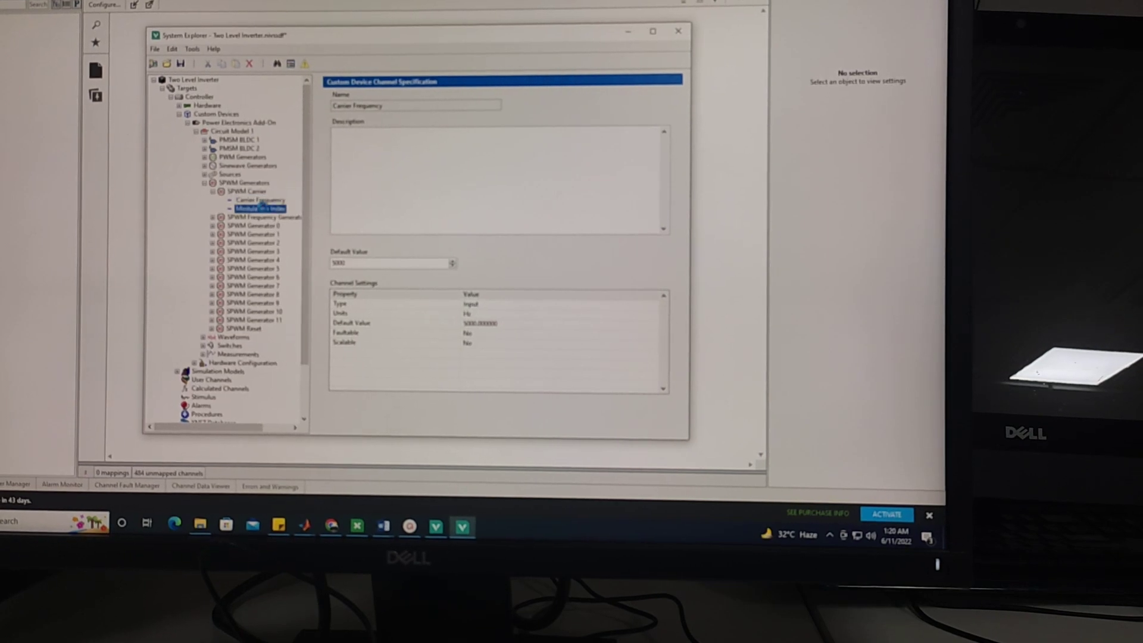
click(256, 208)
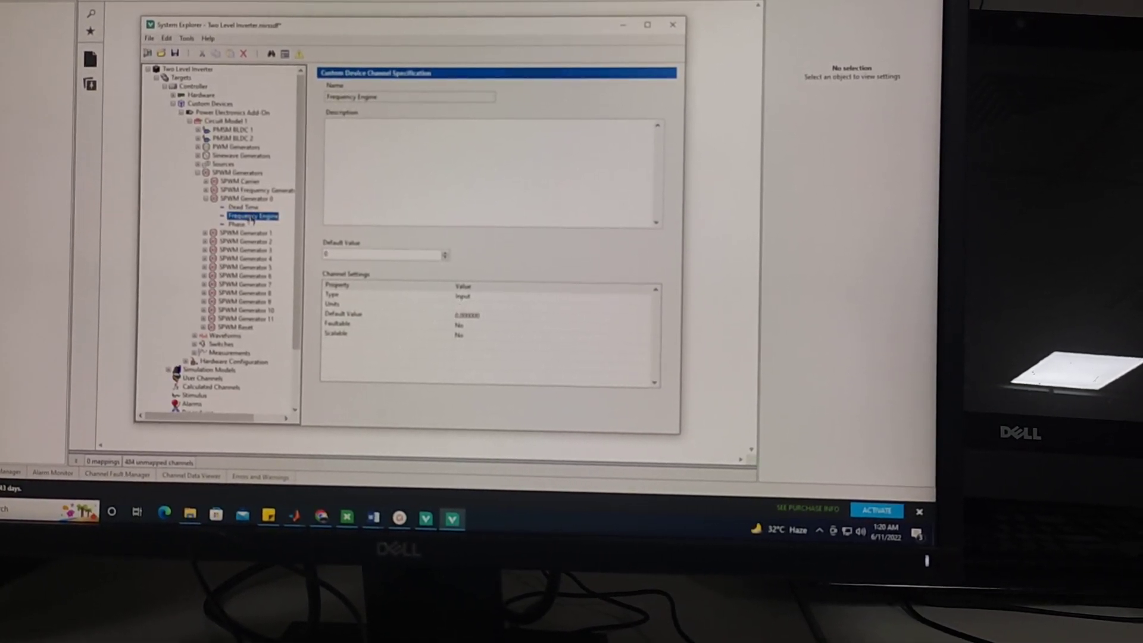
click(239, 225)
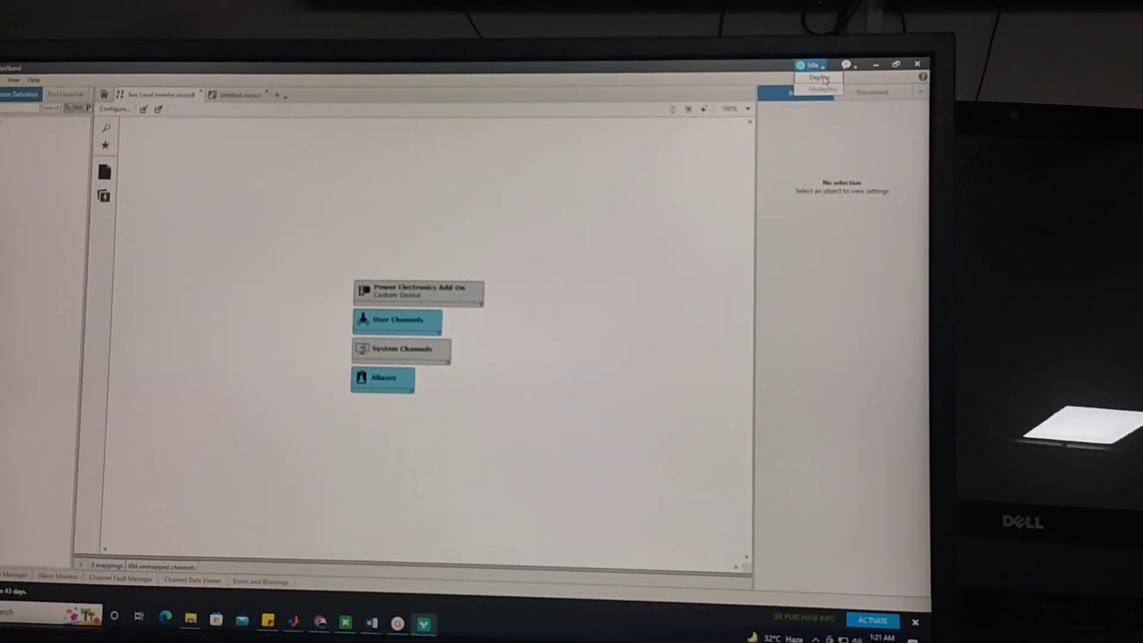
- Deploy the system definition to the PXI target and view the three-phase sinusoidal waveform chart
click(819, 77)
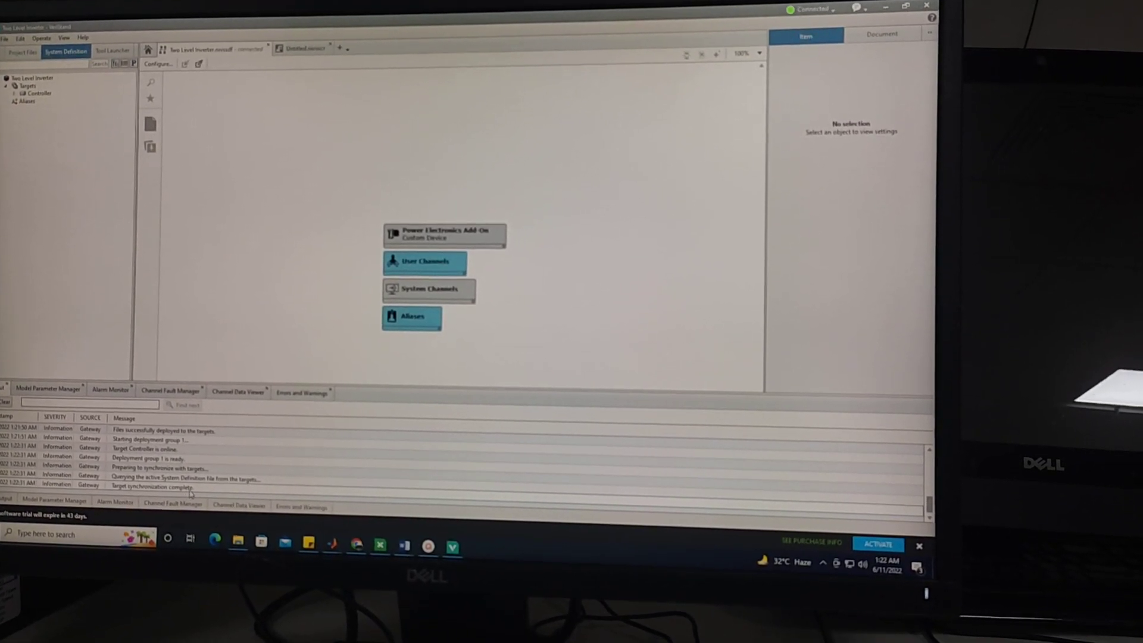
click(301, 49)
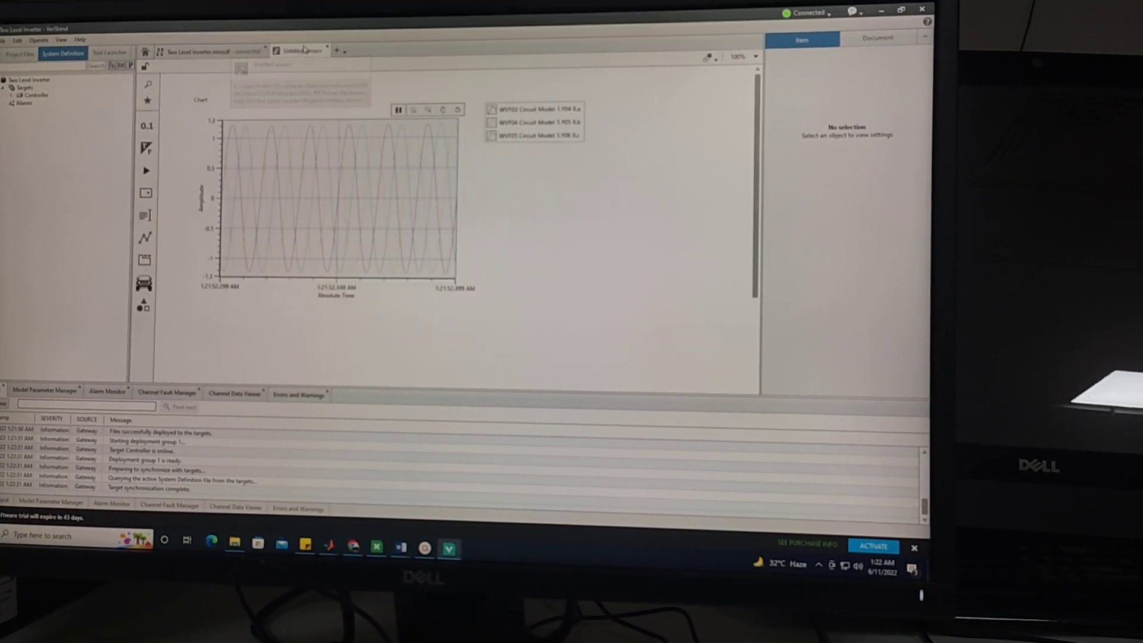